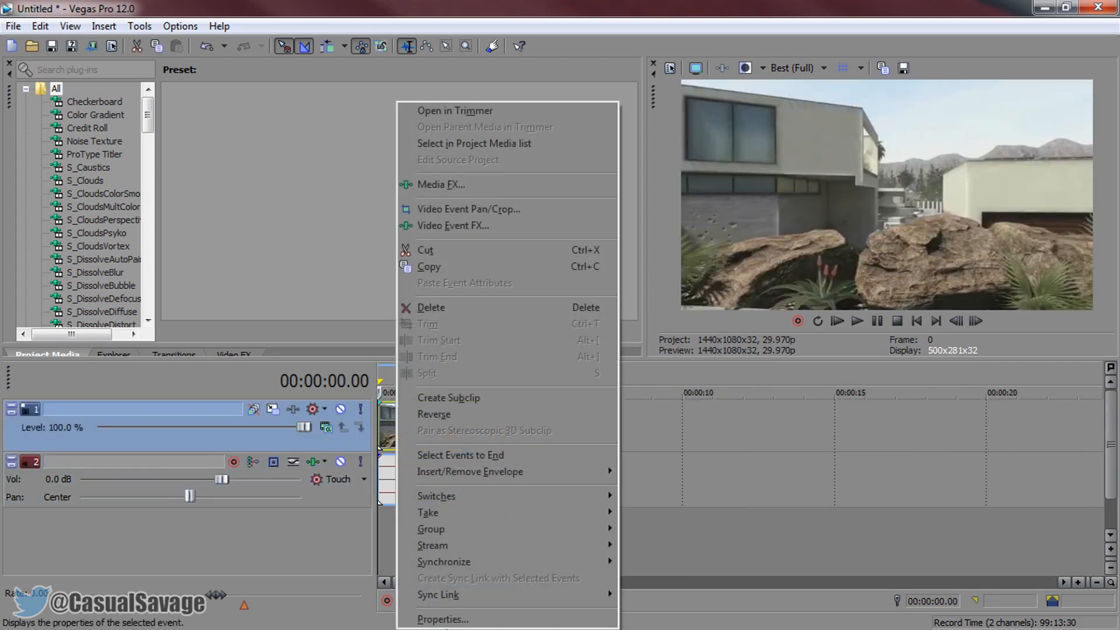
# Step: Review the game clip's event properties (loop, resample) and confirm them unchanged
pyautogui.click(441, 618)
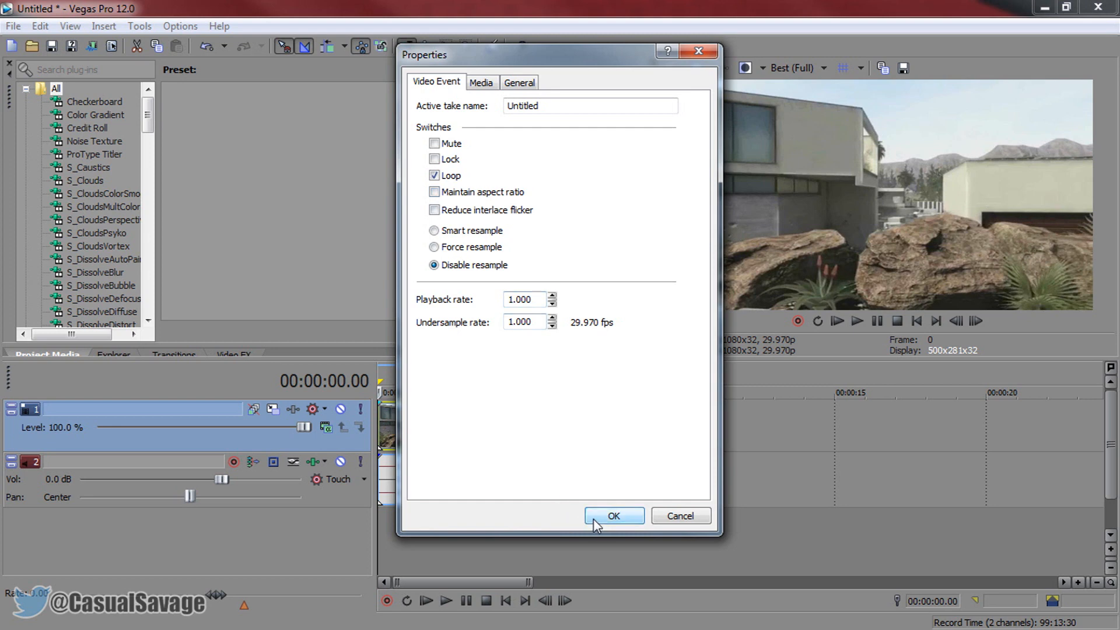
pyautogui.click(612, 516)
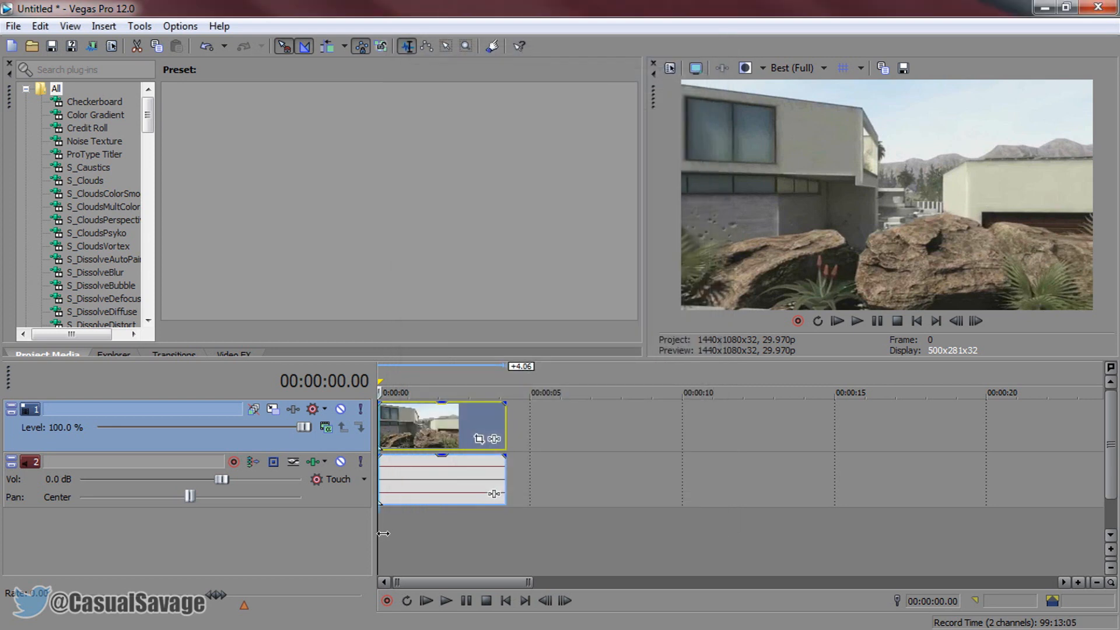
# Step: Insert an empty video track and browse the (Legacy) Text presets in Media Generators
pyautogui.click(447, 392)
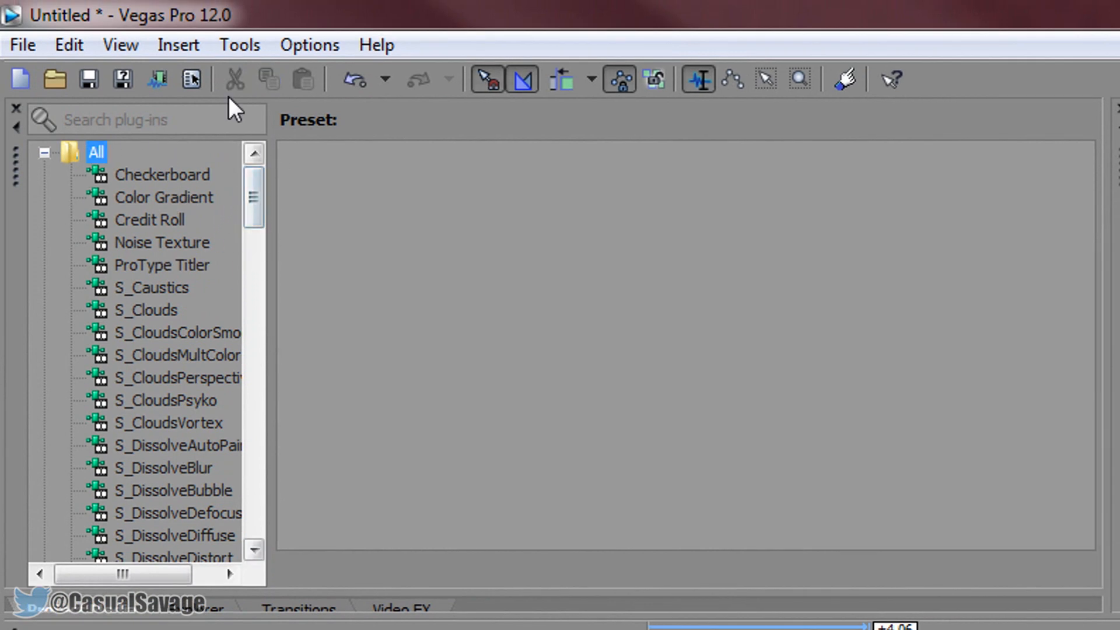
pyautogui.click(120, 45)
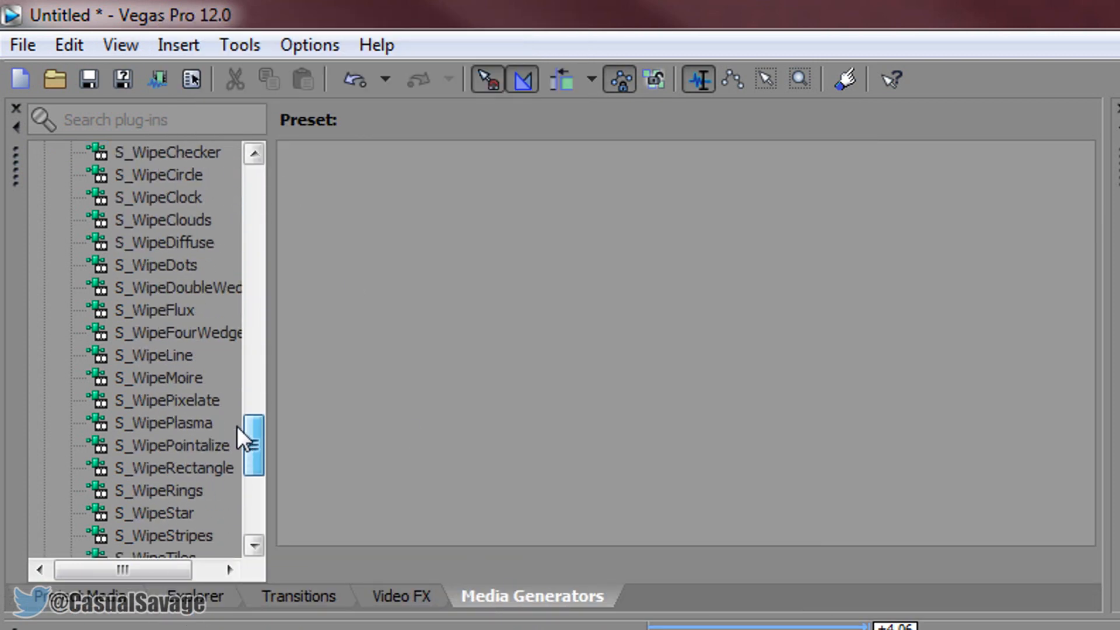
pyautogui.click(164, 468)
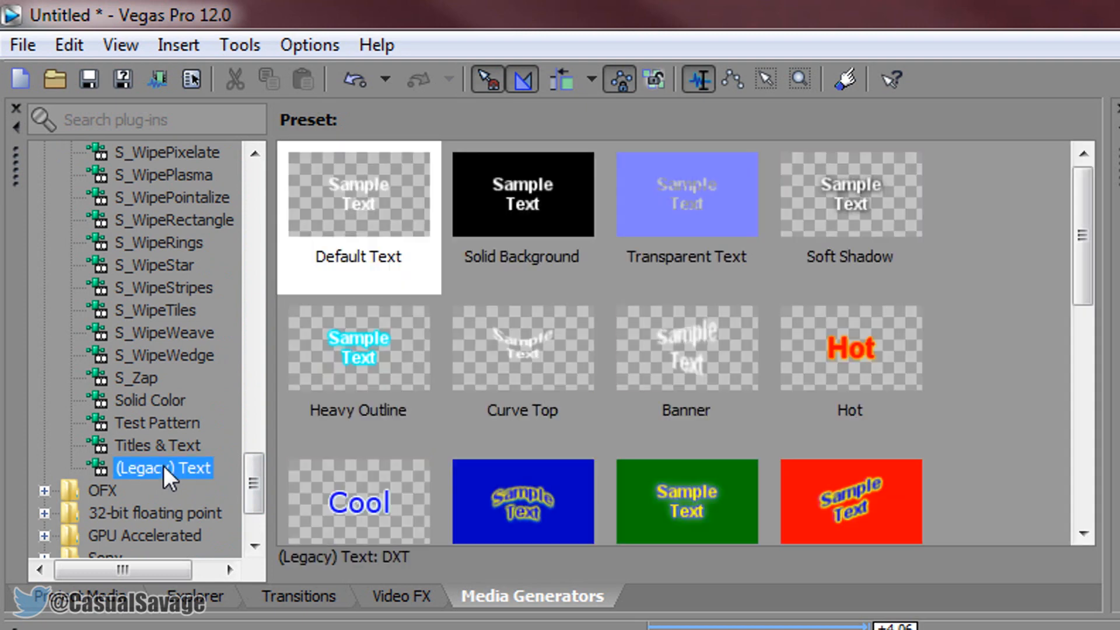
pyautogui.scroll(-3)
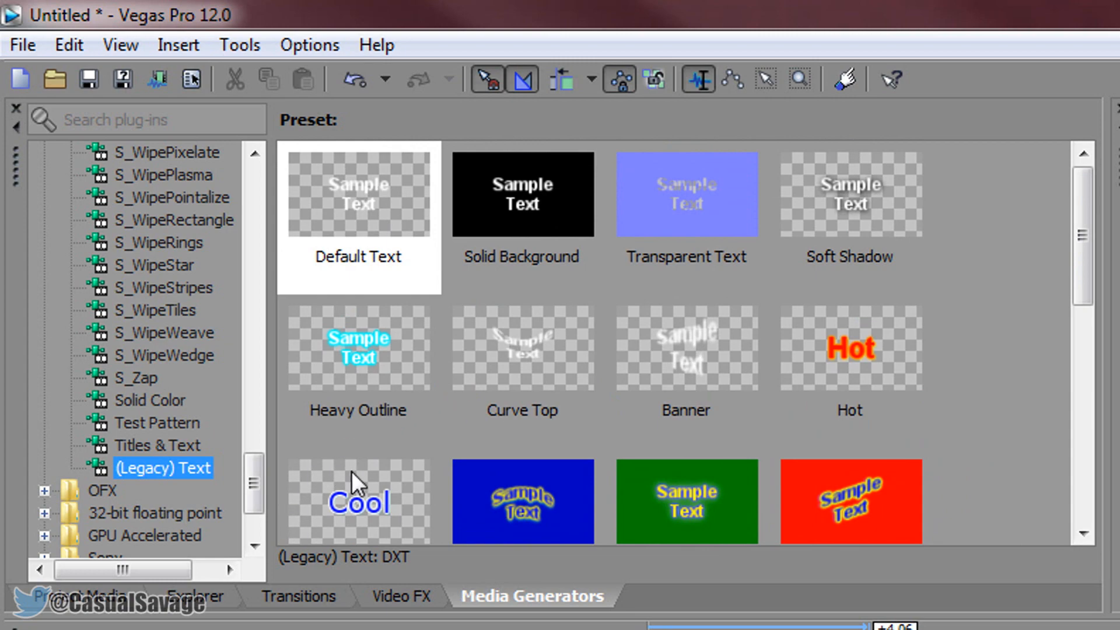
pyautogui.moveTo(340, 428)
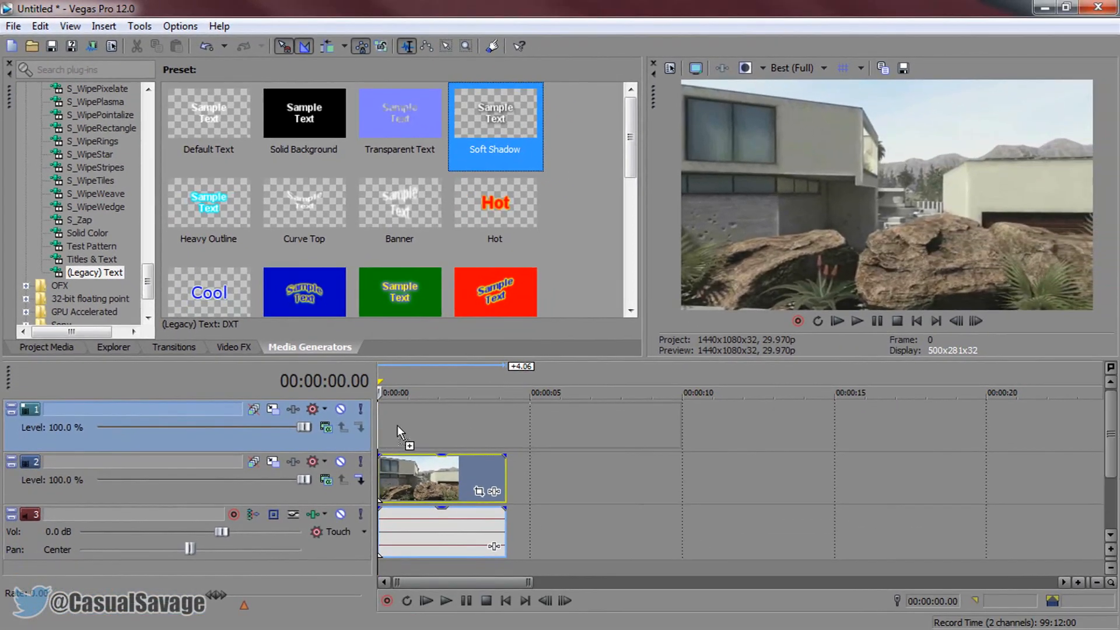
# Step: Add a Soft Shadow text event on track 1 reading 'TRACKED' at size 45
pyautogui.doubleClick(494, 113)
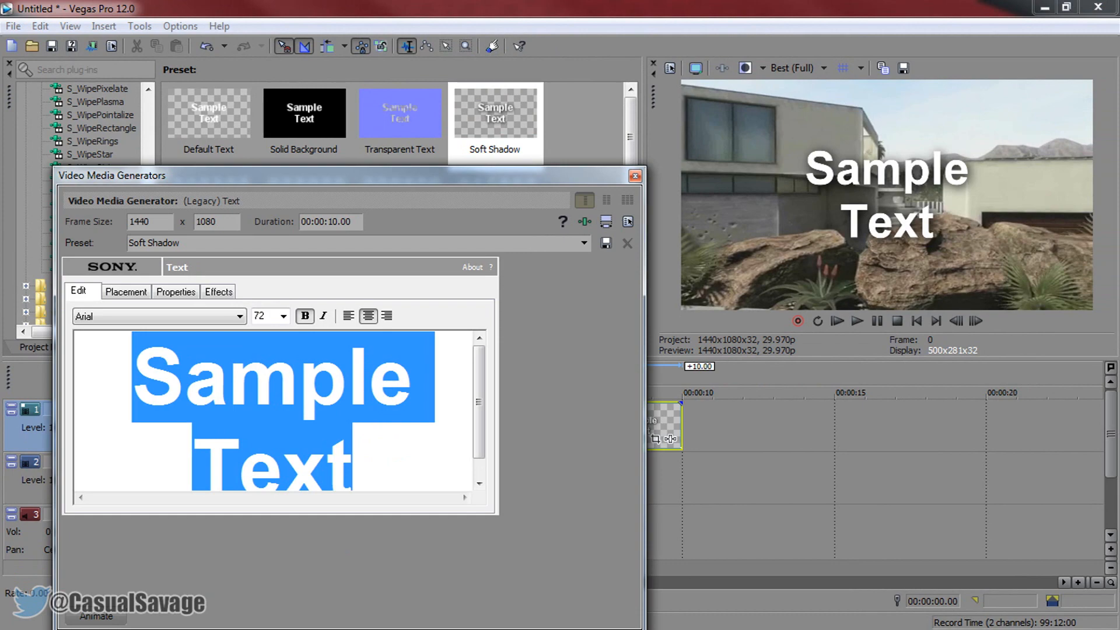
pyautogui.write('TRACKED')
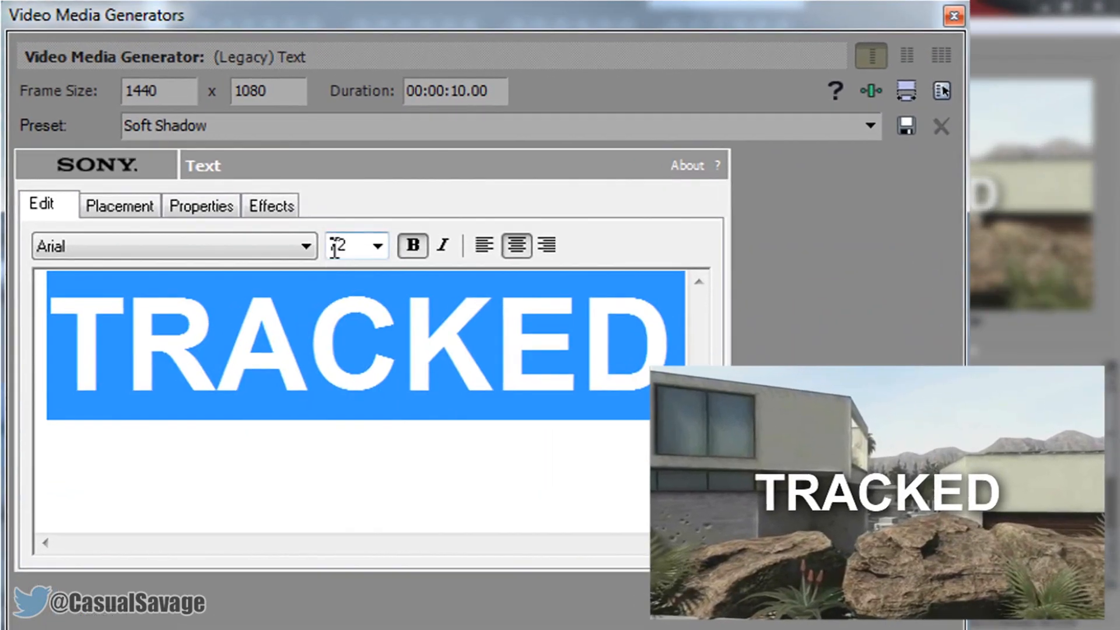
pyautogui.write('45')
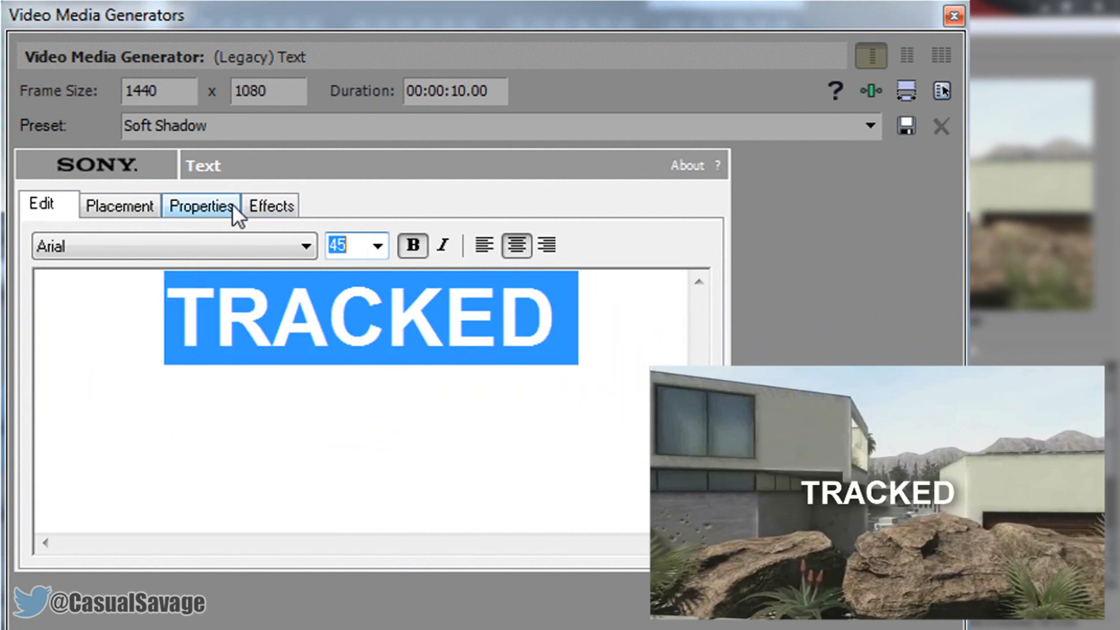
# Step: Keep the text colour pure white, review the outline/shadow effects and close the generator
pyautogui.click(202, 205)
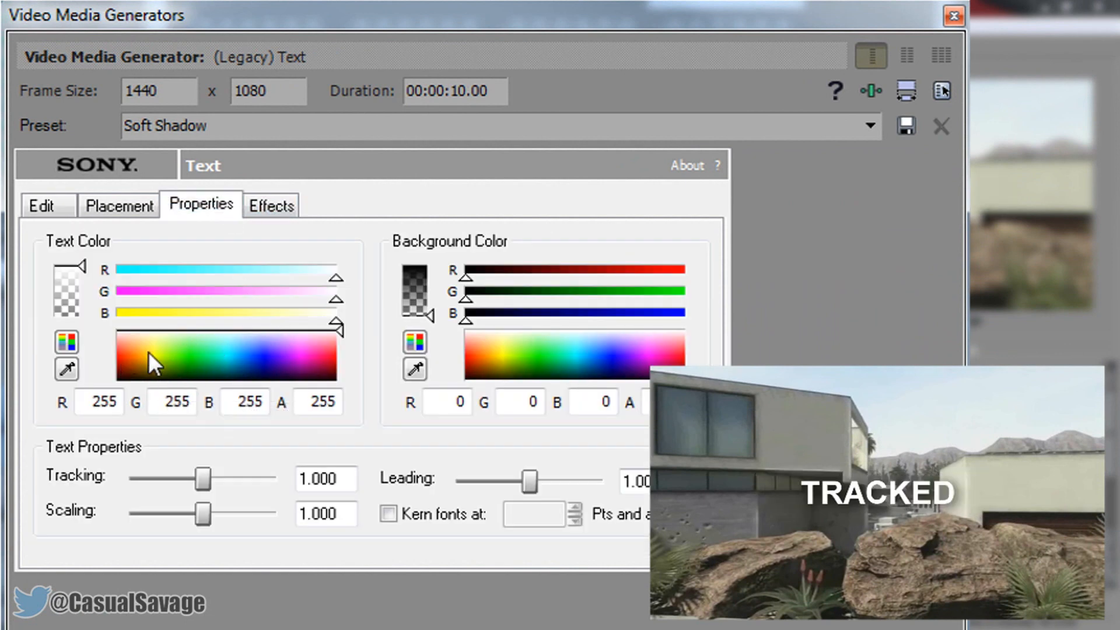
pyautogui.click(239, 357)
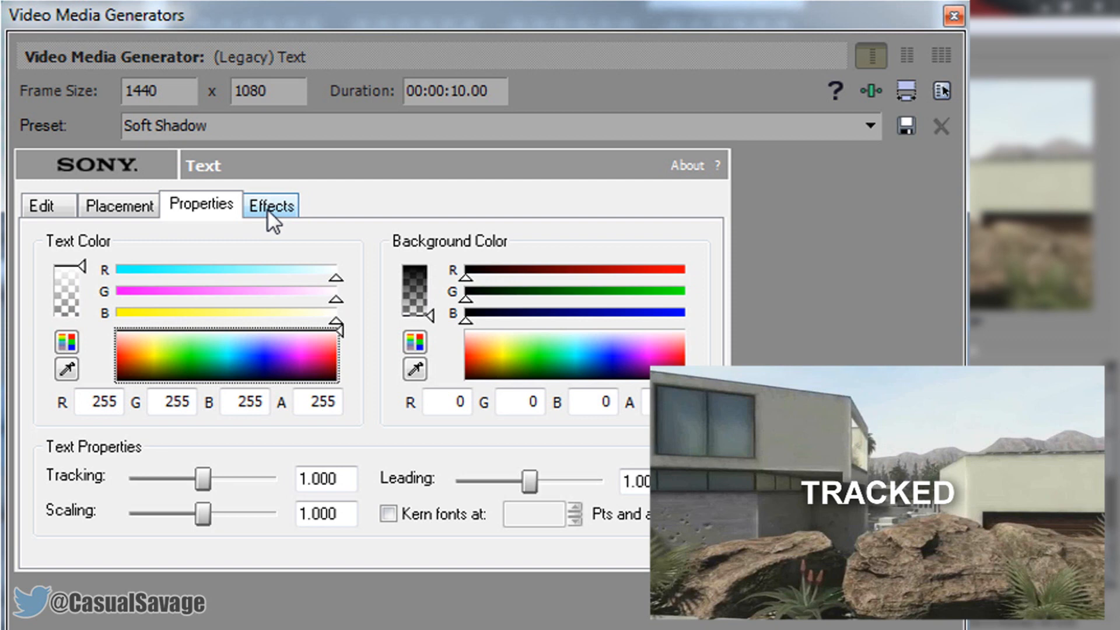
pyautogui.click(270, 204)
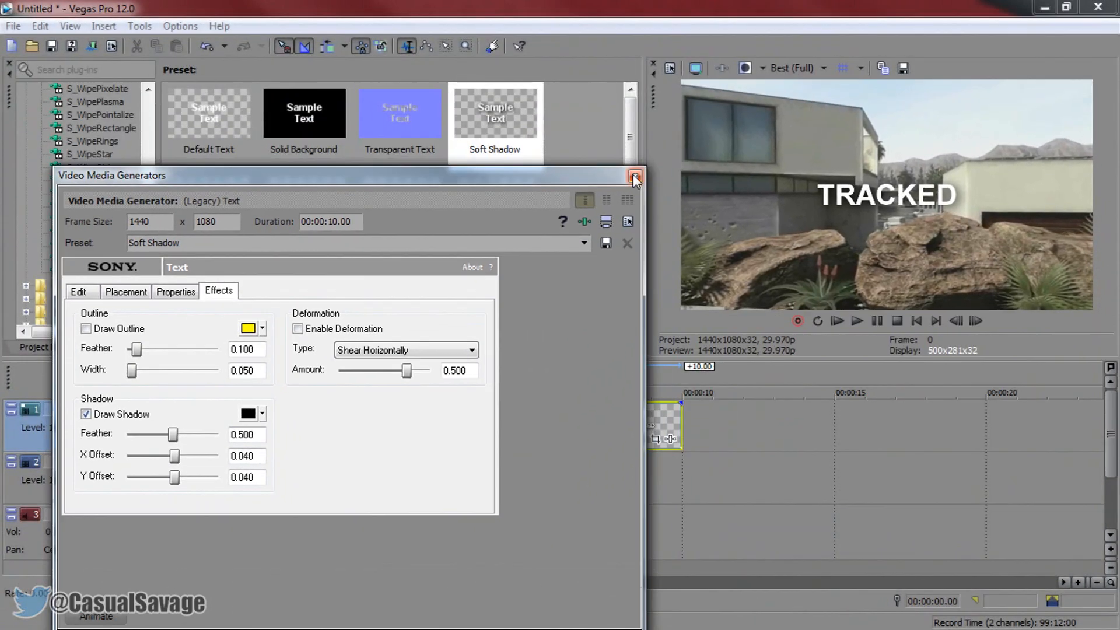
pyautogui.click(634, 176)
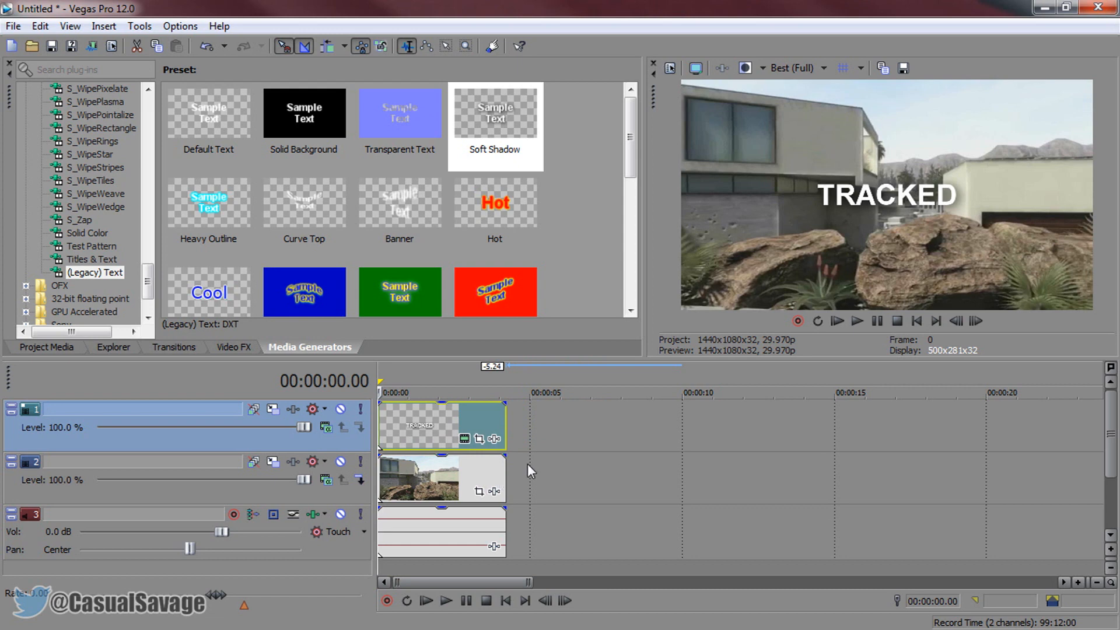
pyautogui.moveTo(1009, 174)
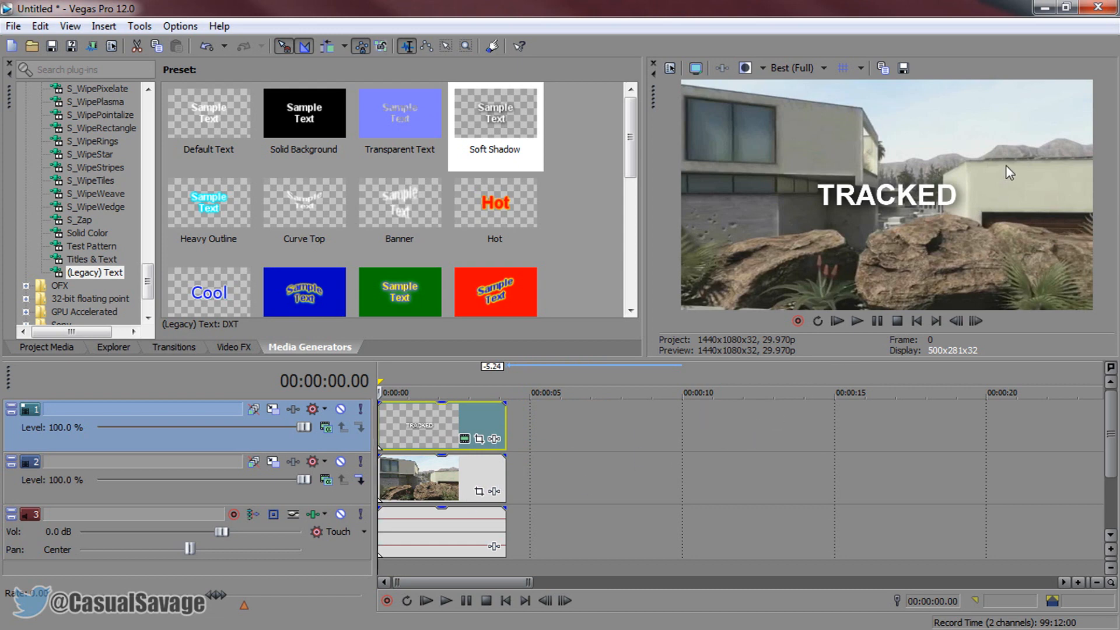
pyautogui.moveTo(463, 413)
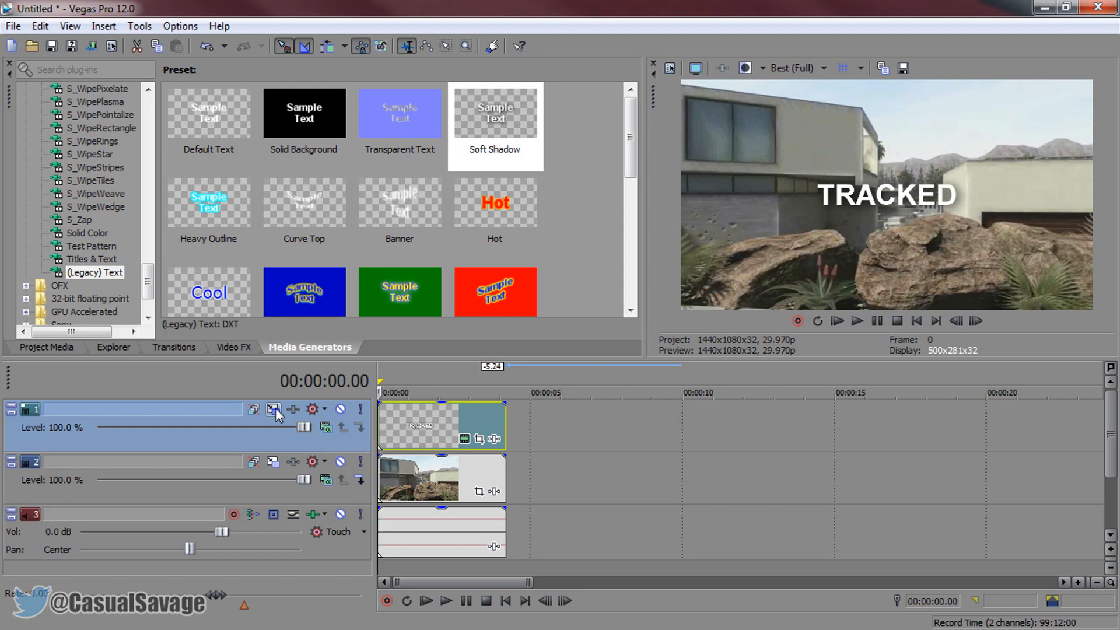
pyautogui.moveTo(273, 410)
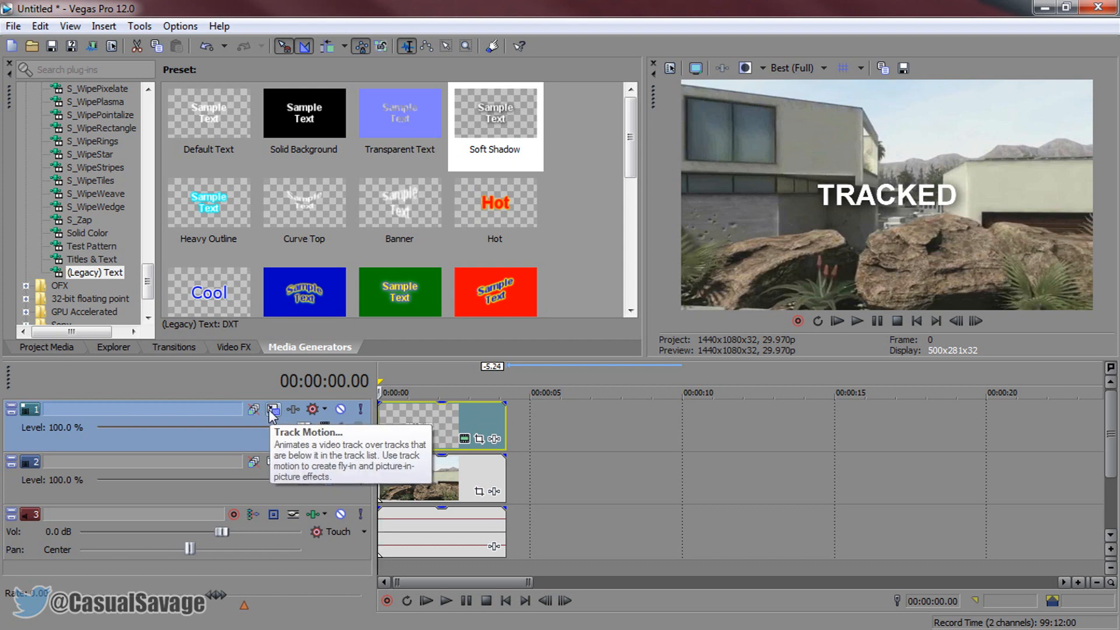
# Step: Use Track Motion on track 1 to shift the text up and right onto the building wall
pyautogui.click(273, 410)
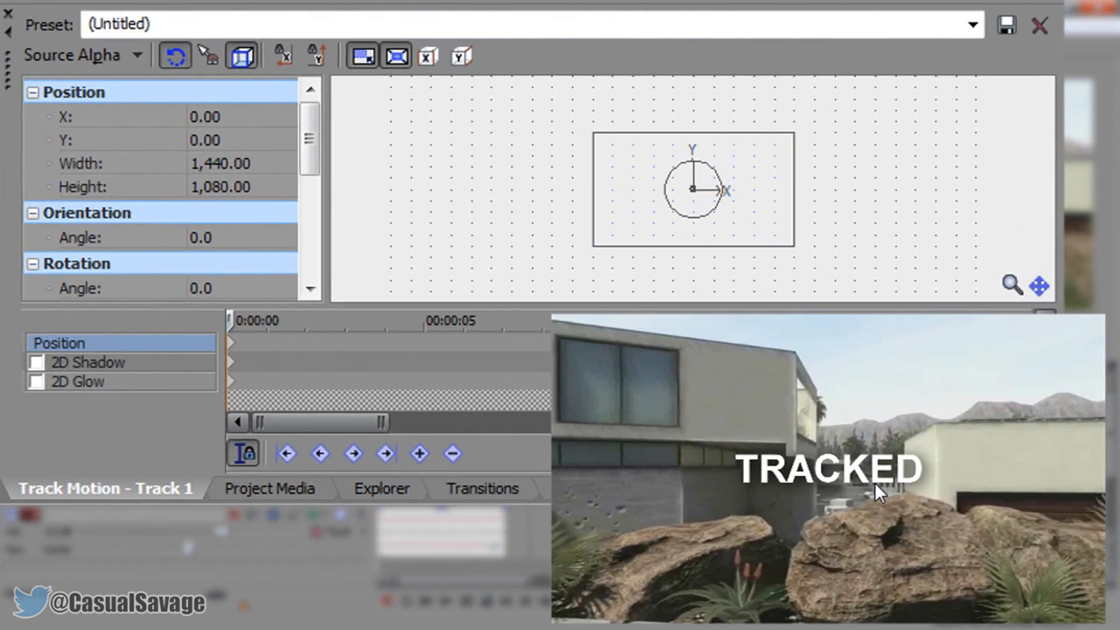
pyautogui.moveTo(790, 243)
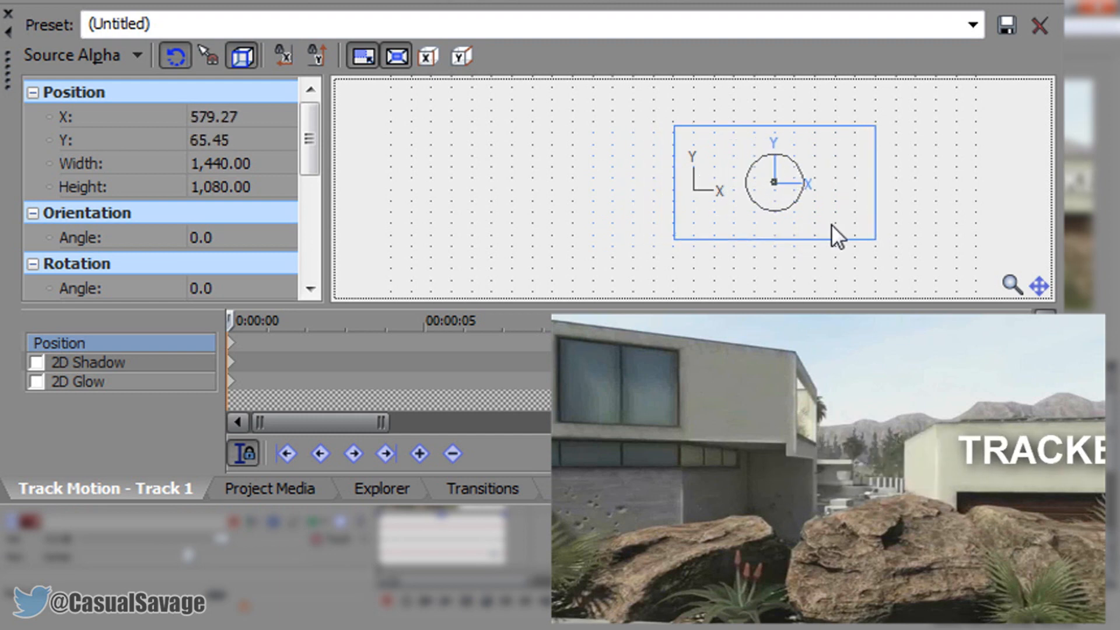
pyautogui.moveTo(839, 235); pyautogui.dragTo(825, 257)
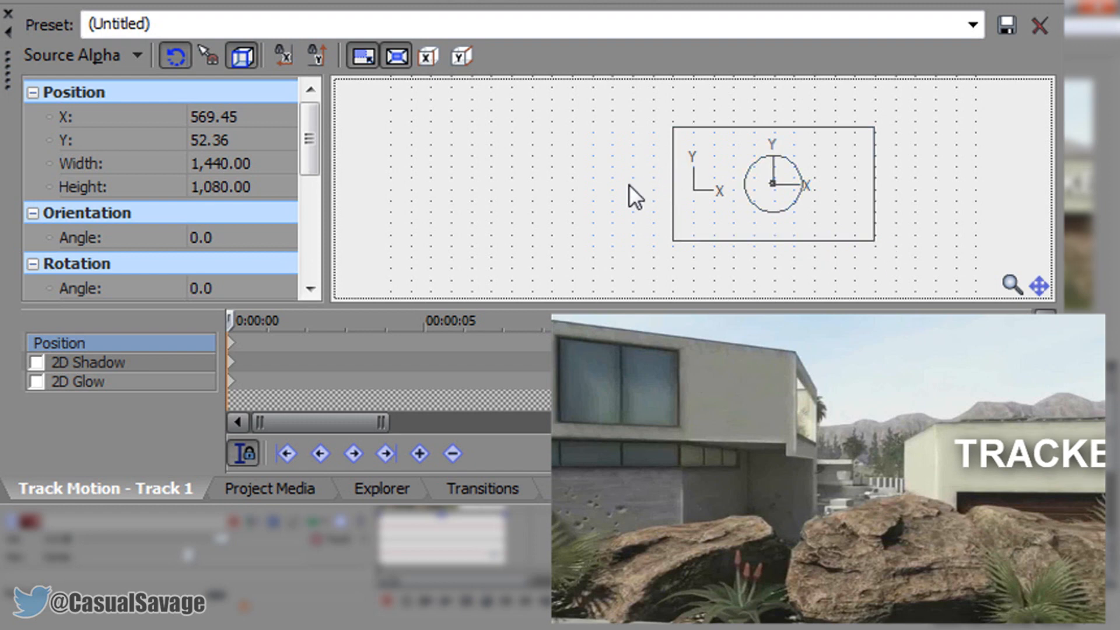
pyautogui.click(73, 55)
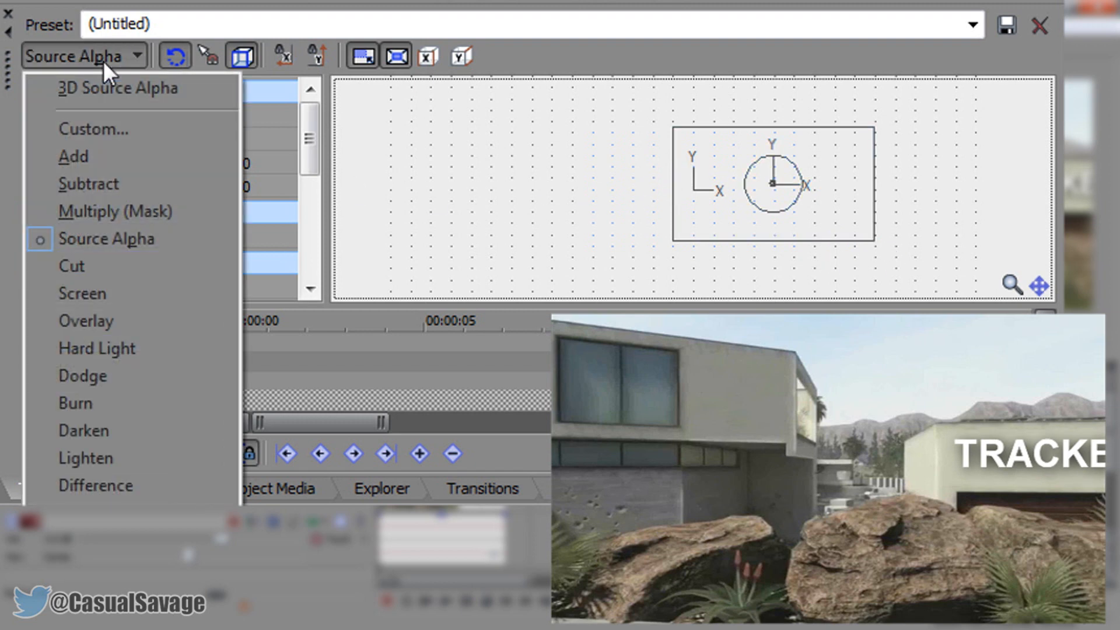
# Step: Set the text track's compositing mode to 3D Source Alpha for three-dimensional motion
pyautogui.click(117, 88)
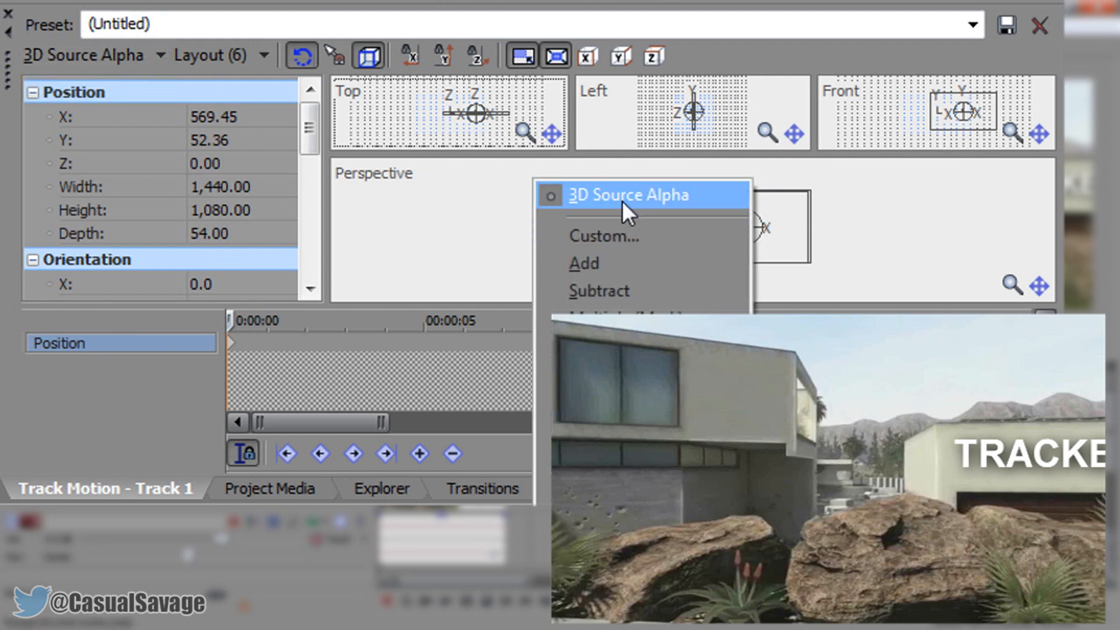
pyautogui.click(628, 195)
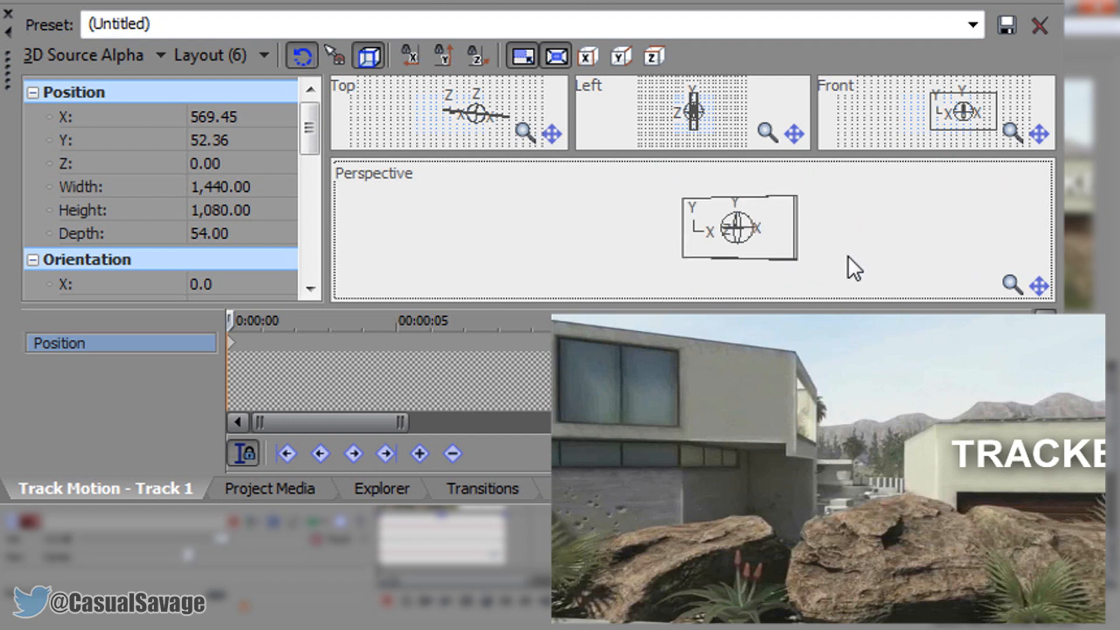
pyautogui.moveTo(666, 572)
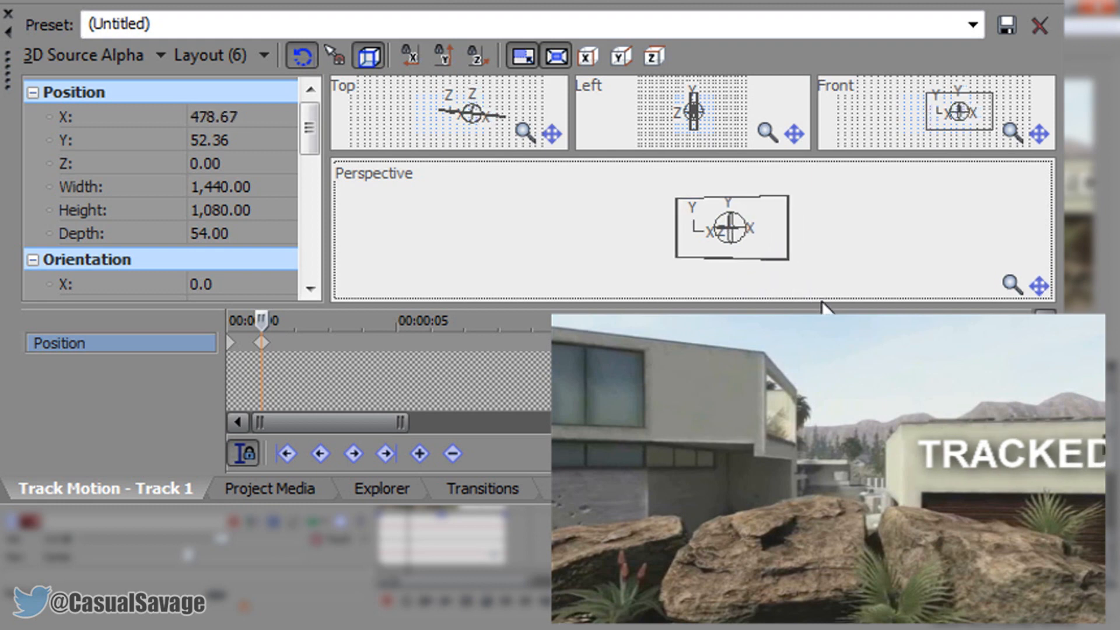
pyautogui.moveTo(913, 529)
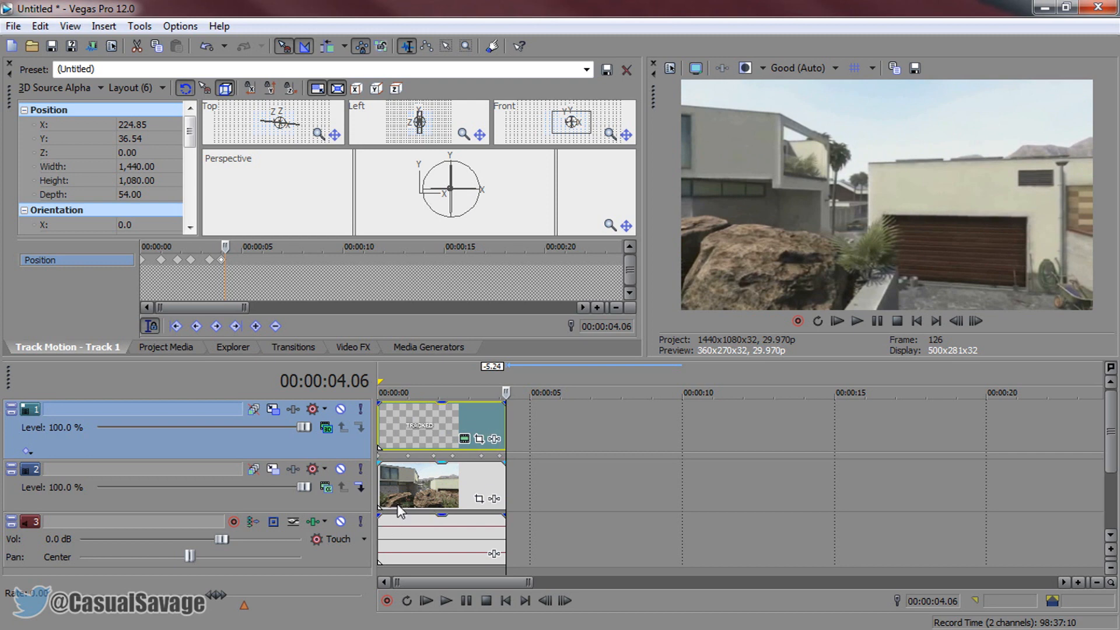
pyautogui.moveTo(399, 489)
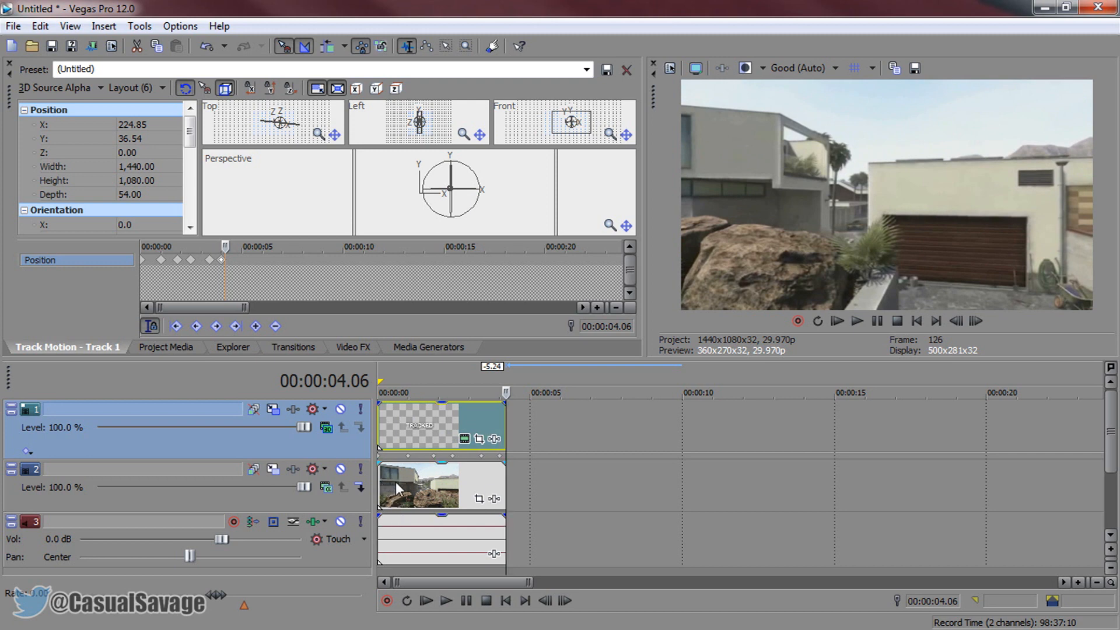